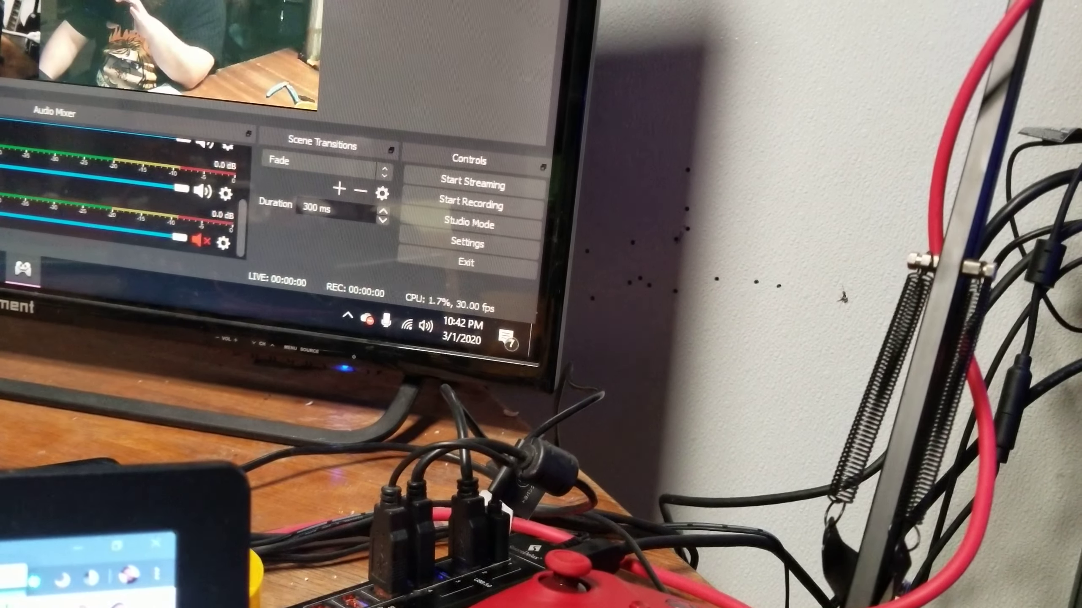
Run a brief test recording of about three seconds from the Controls panel, then stop it
left_click(470, 205)
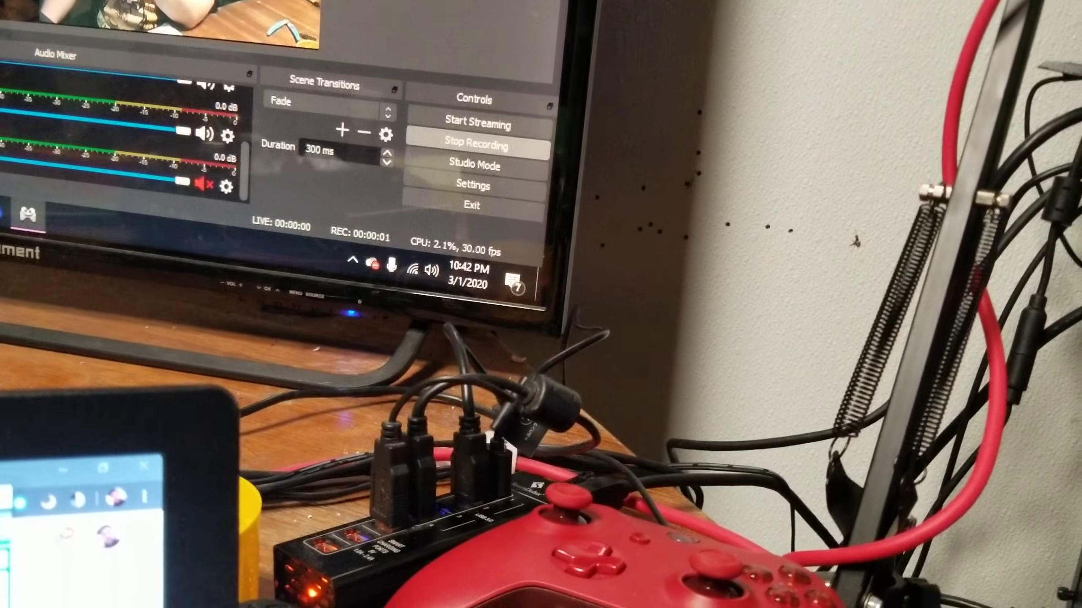
left_click(473, 146)
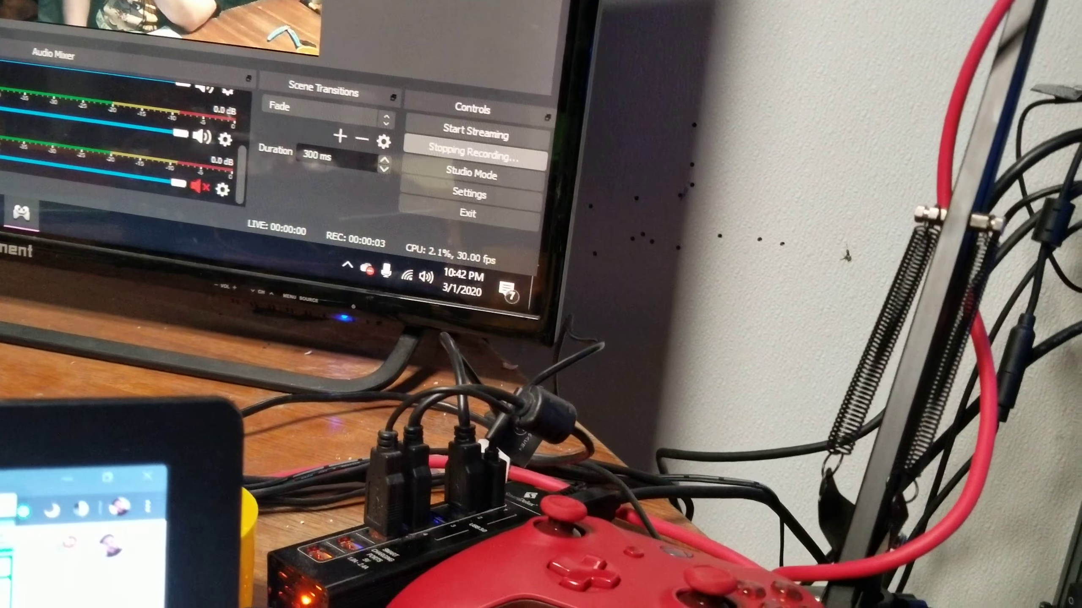